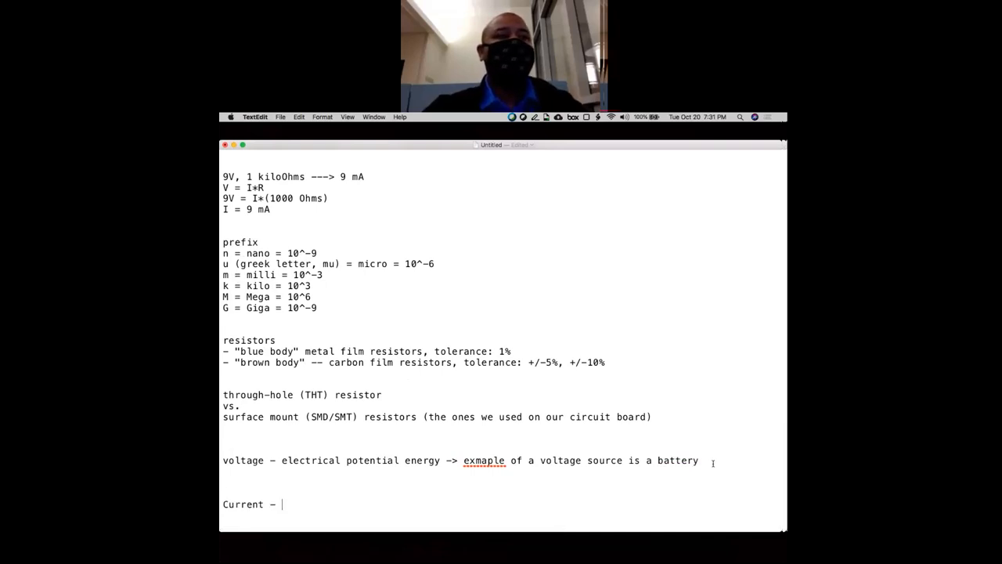
- Write the Current definition as Amperes (A) - charge/time -> coulombs/s, rewording from Coulombs to charge
{"action": "type", "text": "Amperes (A"}
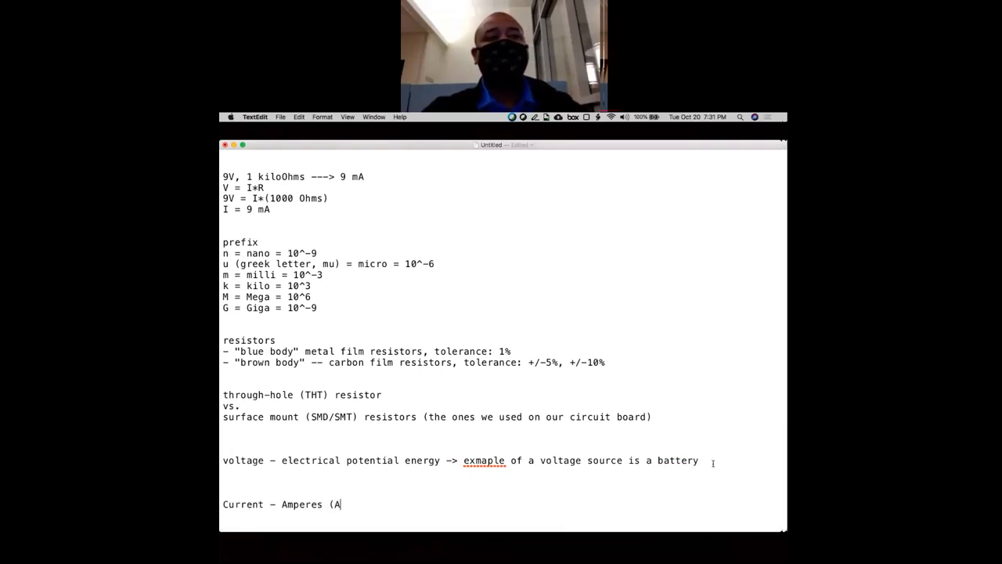
{"action": "type", "text": ") -"}
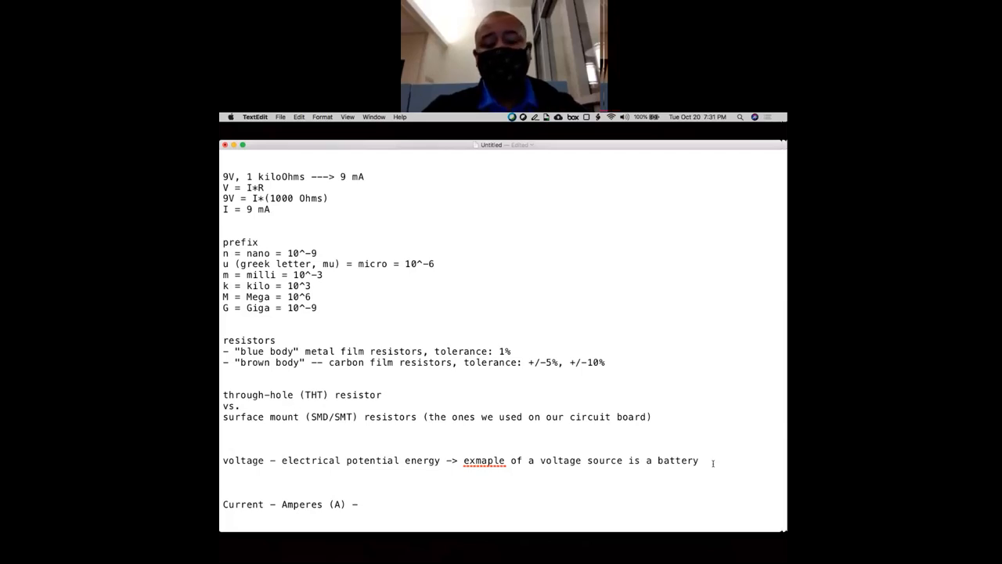
{"action": "type", "text": "Coulombs"}
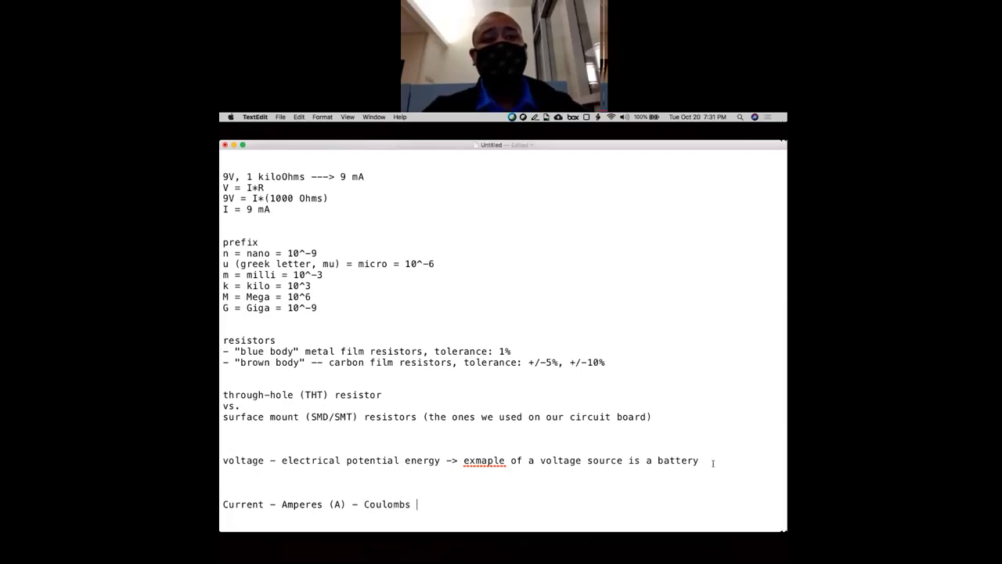
{"action": "type", "text": "/"}
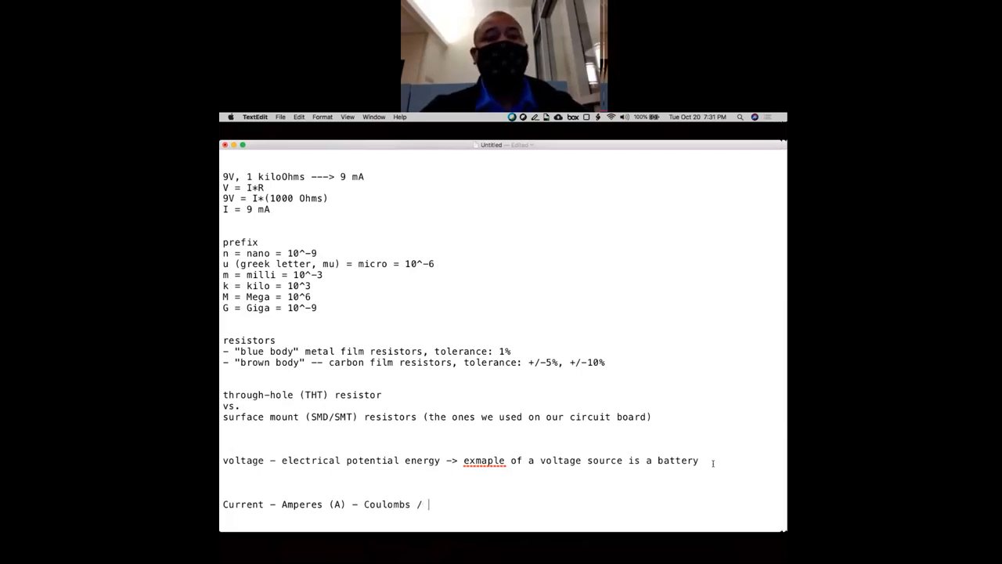
{"action": "key", "text": "backspace"}
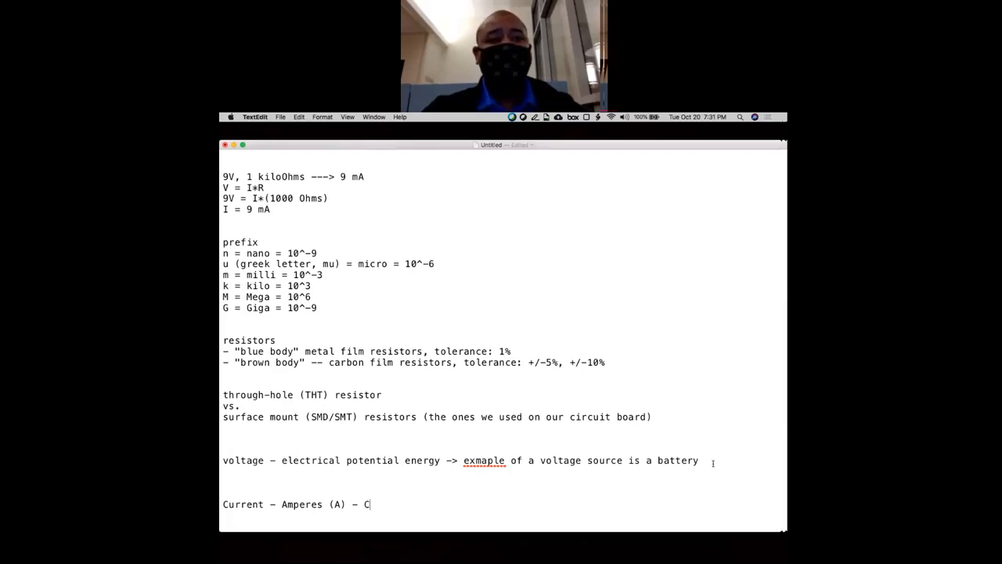
{"action": "type", "text": "harge /"}
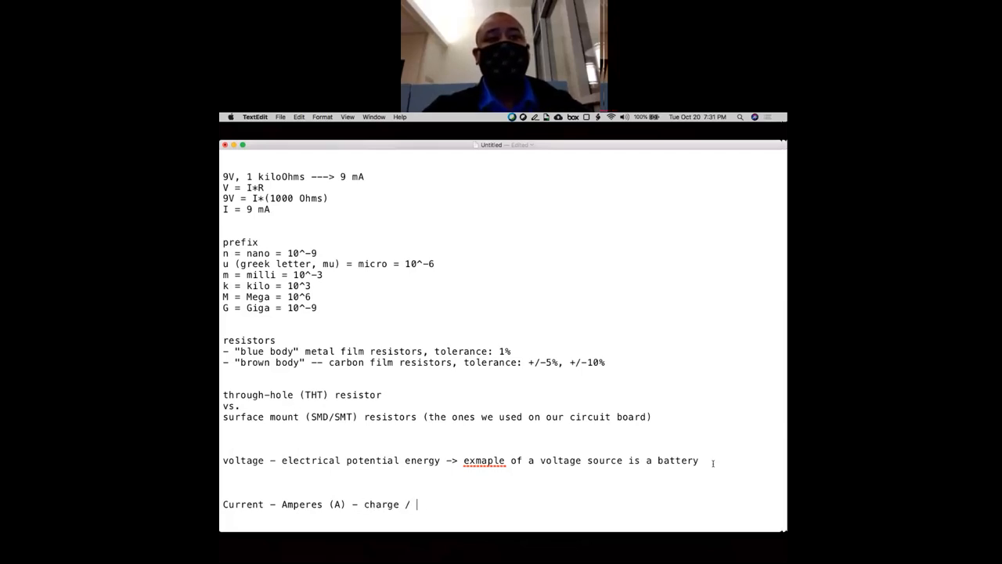
{"action": "key", "text": "backspace"}
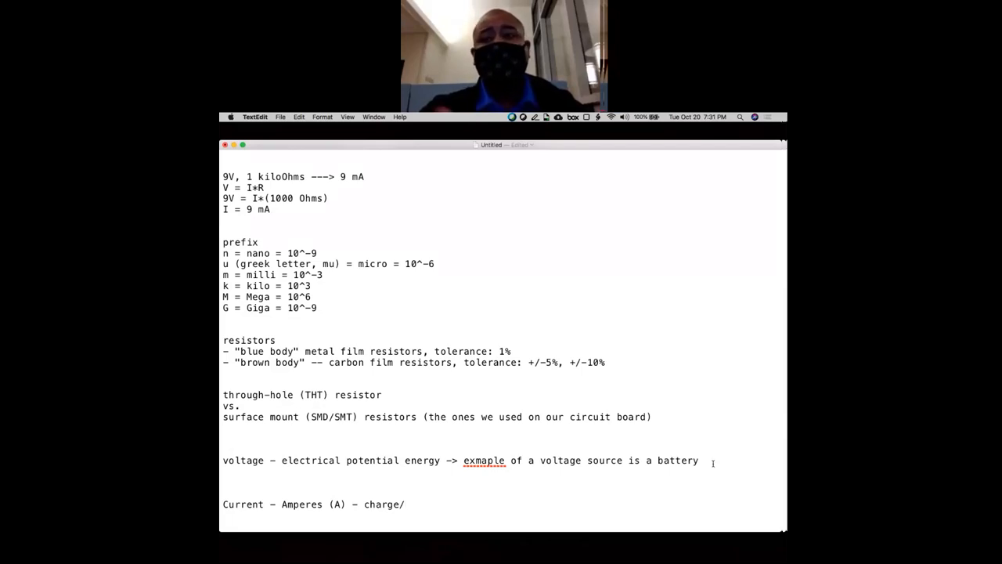
{"action": "type", "text": "ti"}
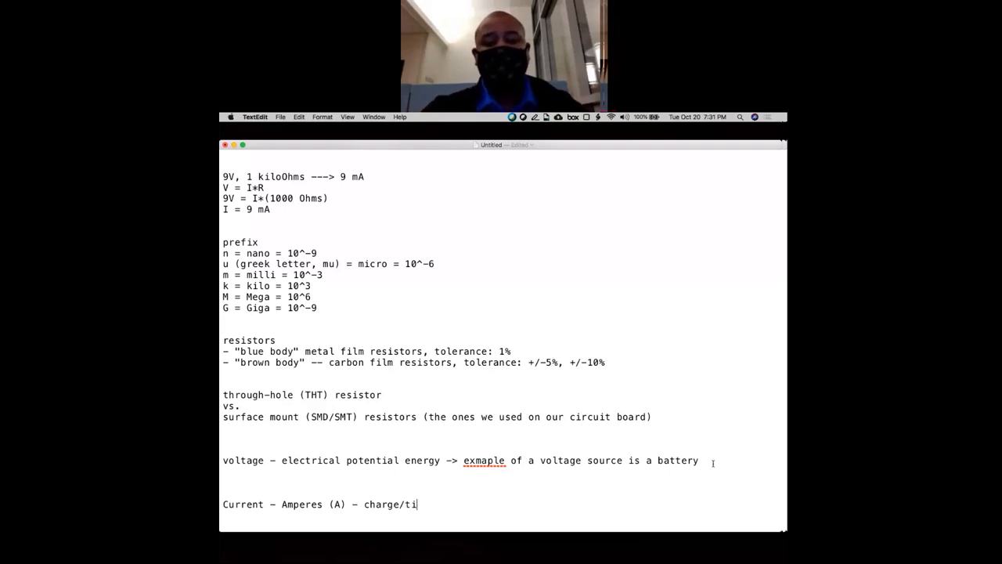
{"action": "type", "text": "me -> co"}
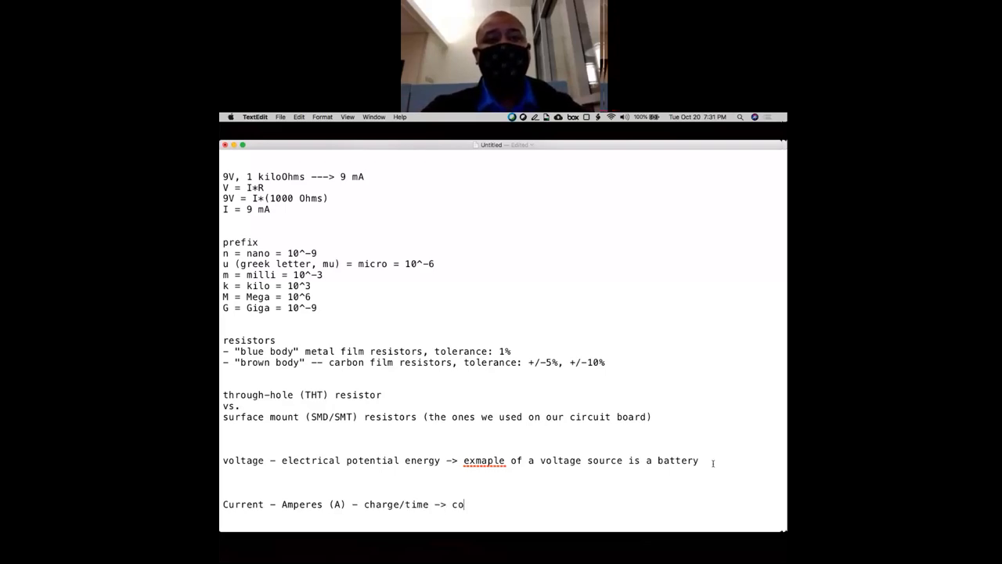
{"action": "type", "text": "ul"}
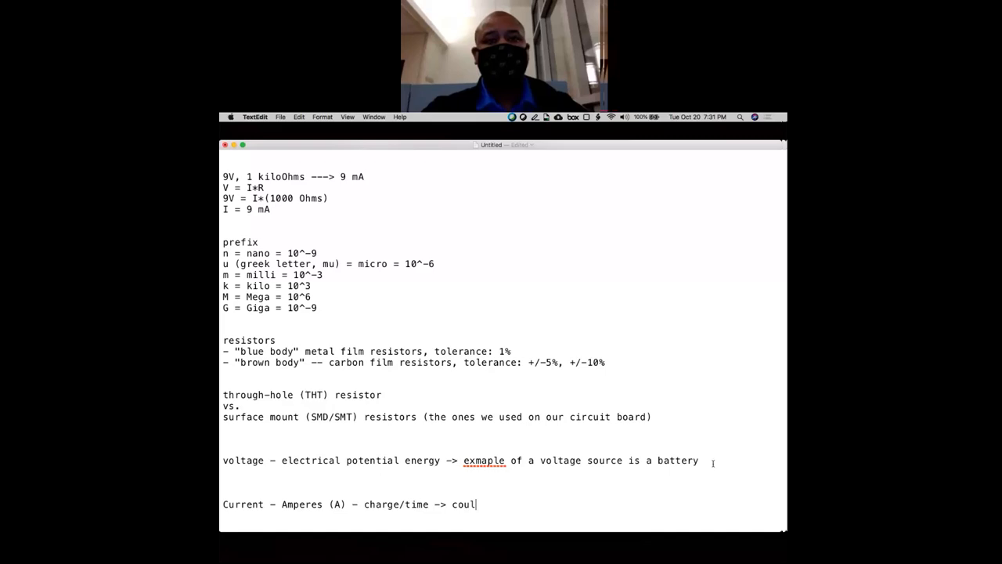
{"action": "type", "text": "ombs/s"}
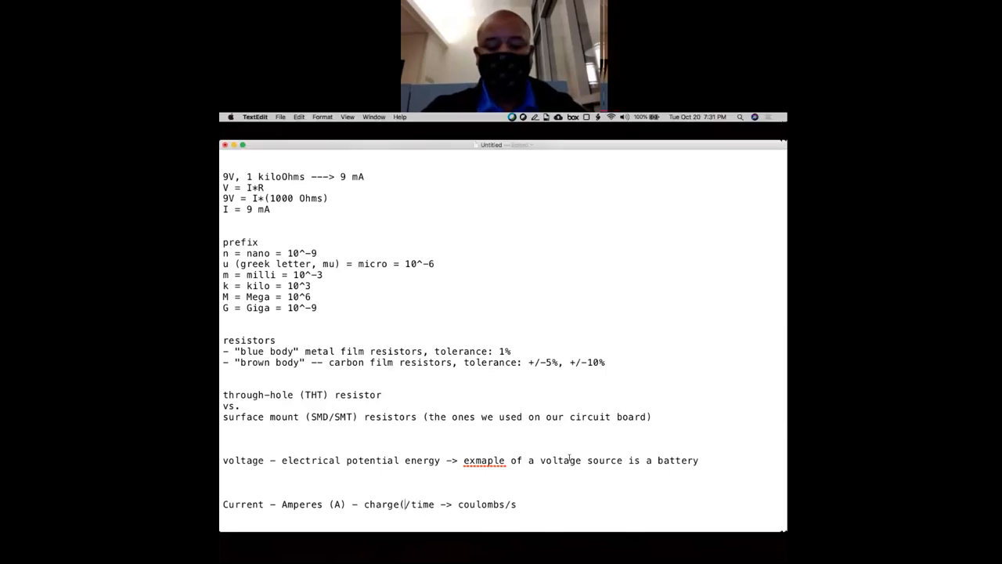
- Add the symbols so the line reads charge(Q)/time(t) -> Q/t
{"action": "type", "text": "Q"}
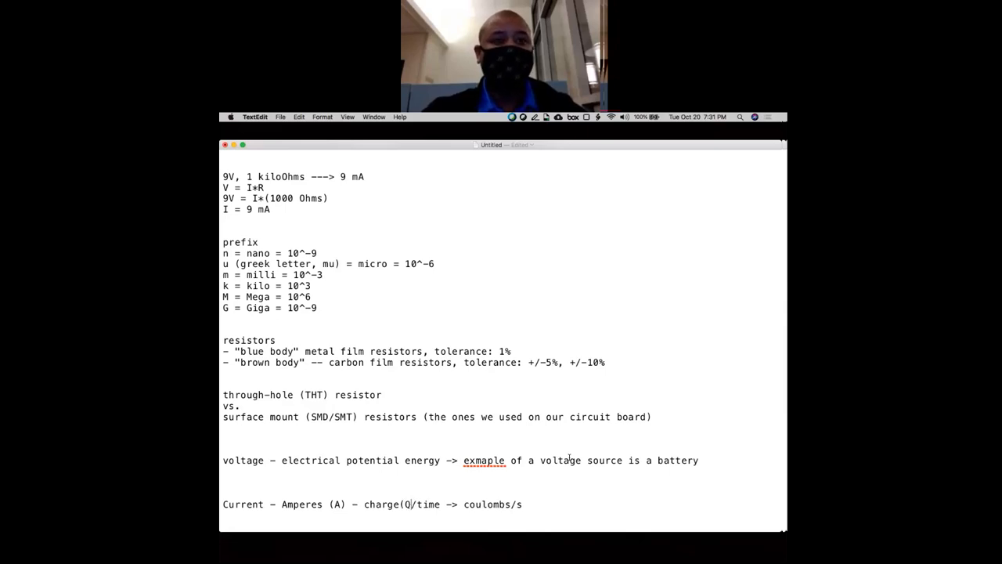
{"action": "type", "text": "(t) -> Q/t"}
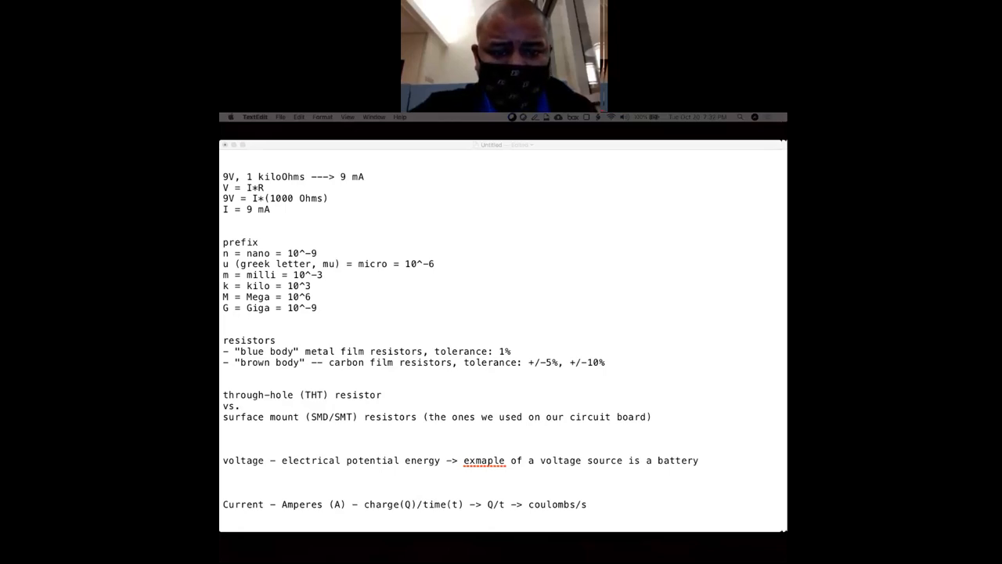
{"action": "mouse_move", "coordinate": [617, 482]}
{"action": "type", "text": "a"}
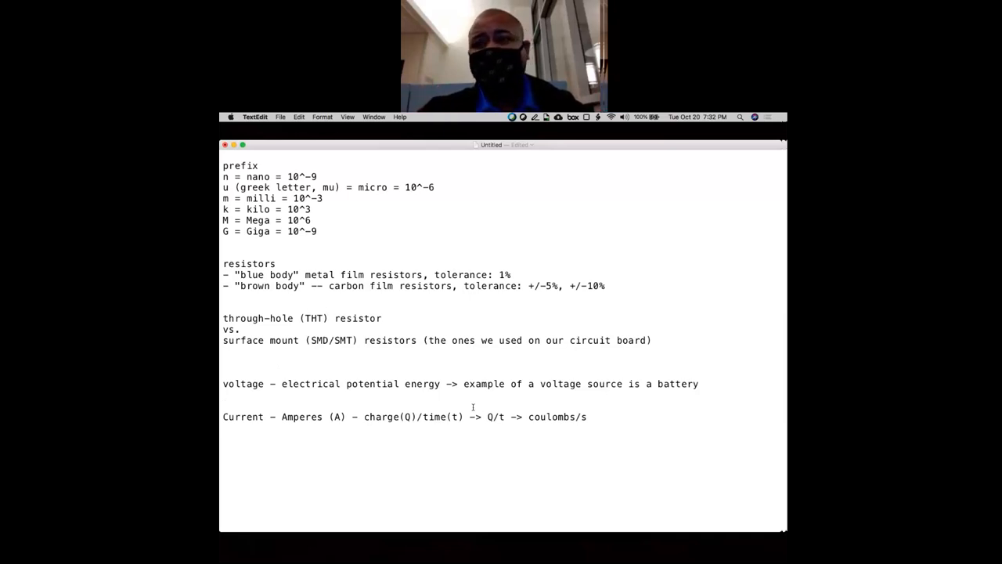
- Place the cursor in the notes below the current definition line
{"action": "left_click", "coordinate": [223, 394]}
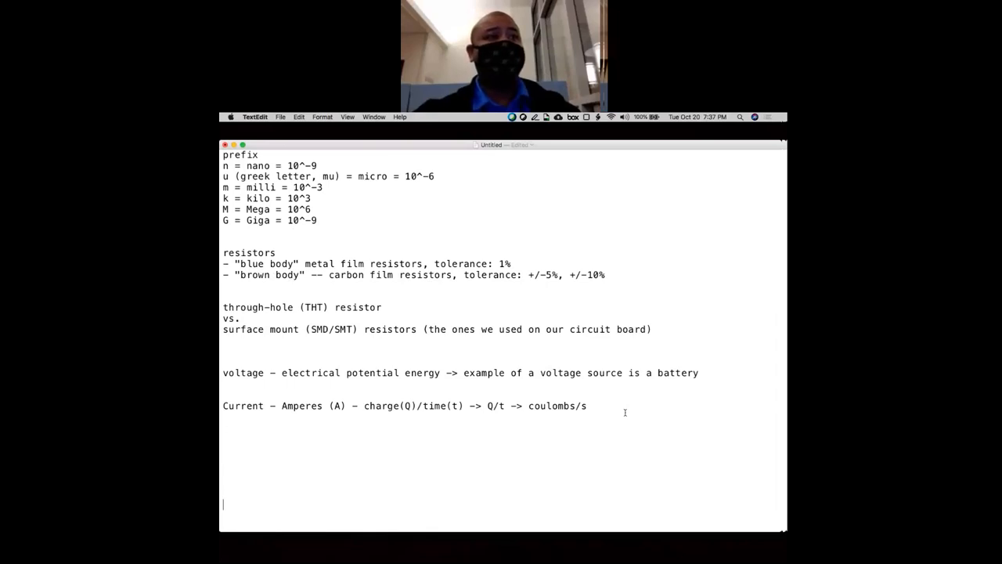
- List the parts on separate lines: Breadboard, 1x LED, resistors, Arduino, USB cable
{"action": "type", "text": "Breadboard"}
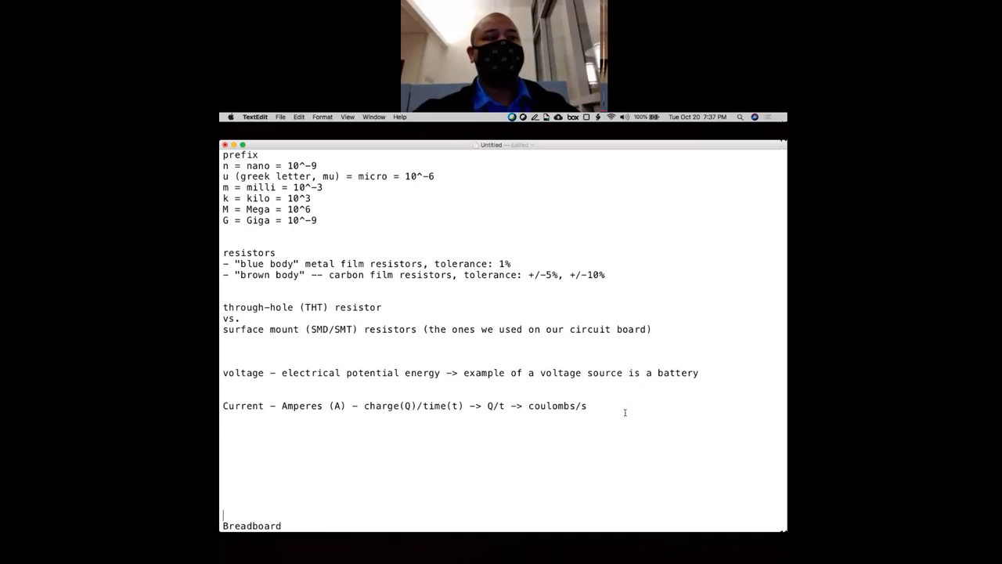
{"action": "scroll", "scroll_direction": "down", "scroll_amount": 3}
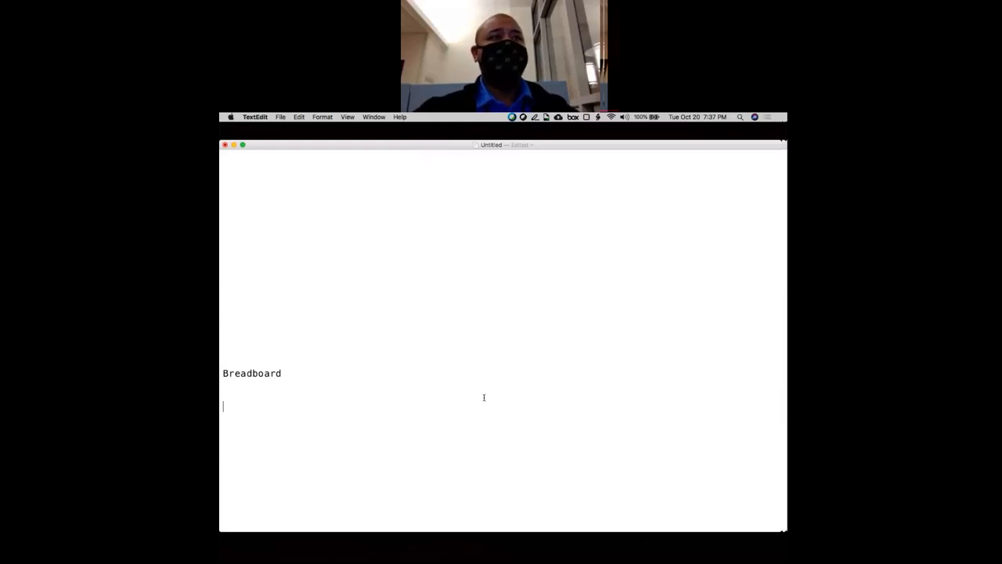
{"action": "type", "text": "LED"}
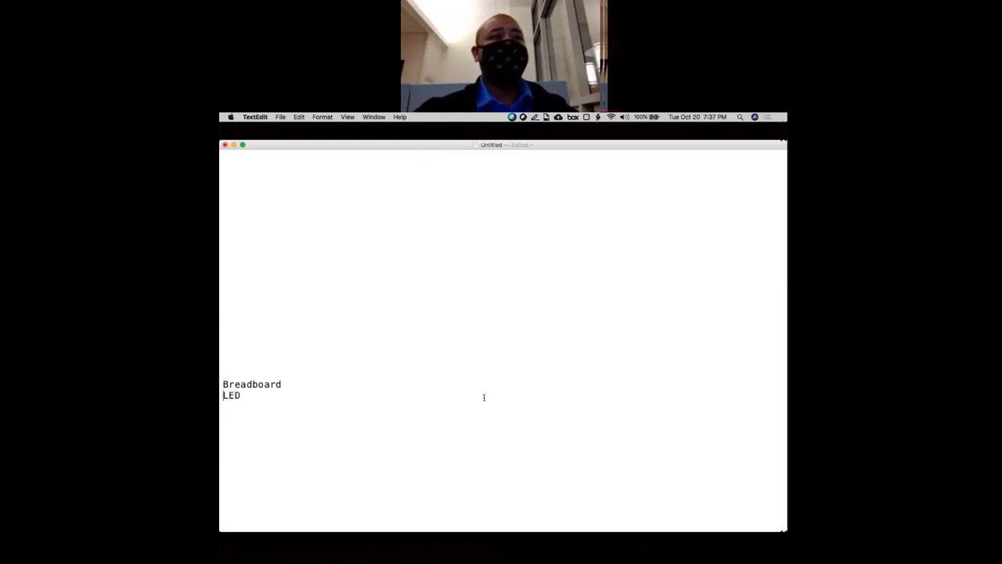
{"action": "type", "text": "1x"}
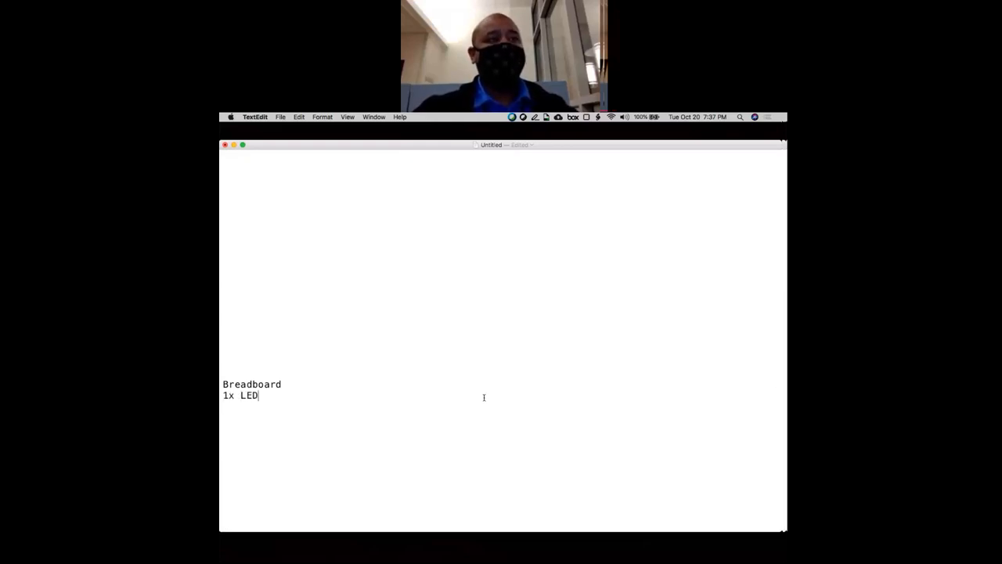
{"action": "type", "text": "resitors"}
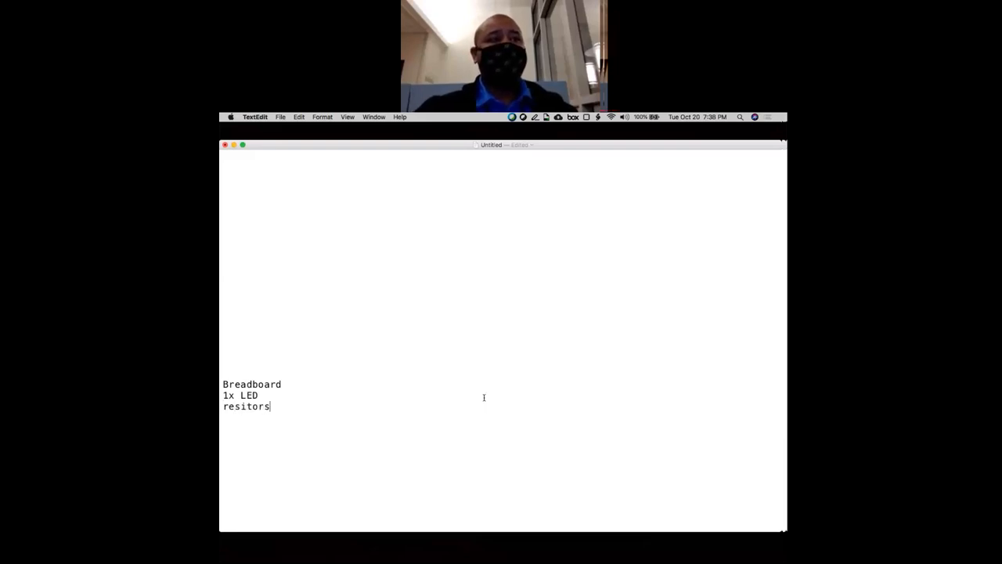
{"action": "key", "text": "Return"}
{"action": "type", "text": "US"}
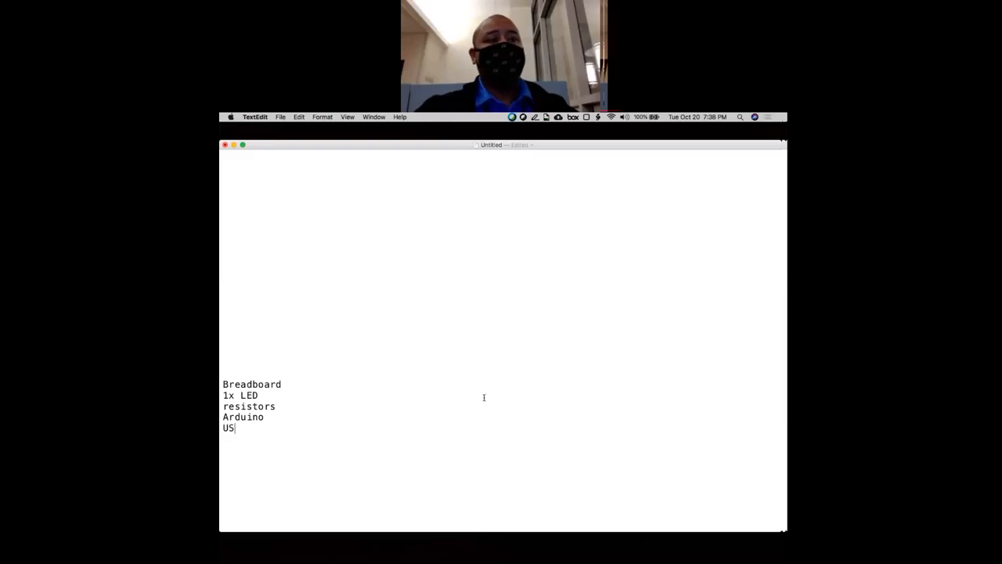
{"action": "type", "text": "B ca"}
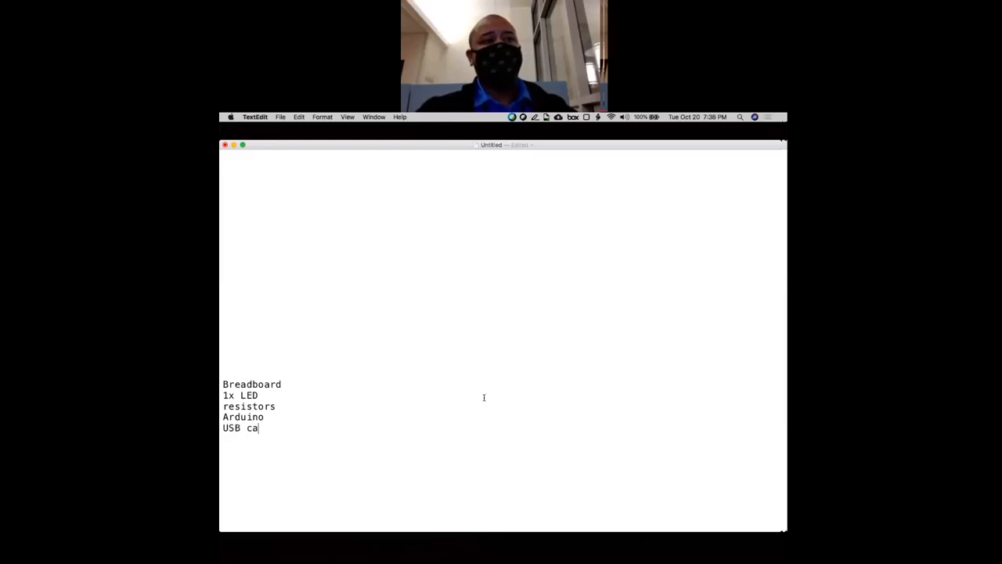
{"action": "type", "text": "ble"}
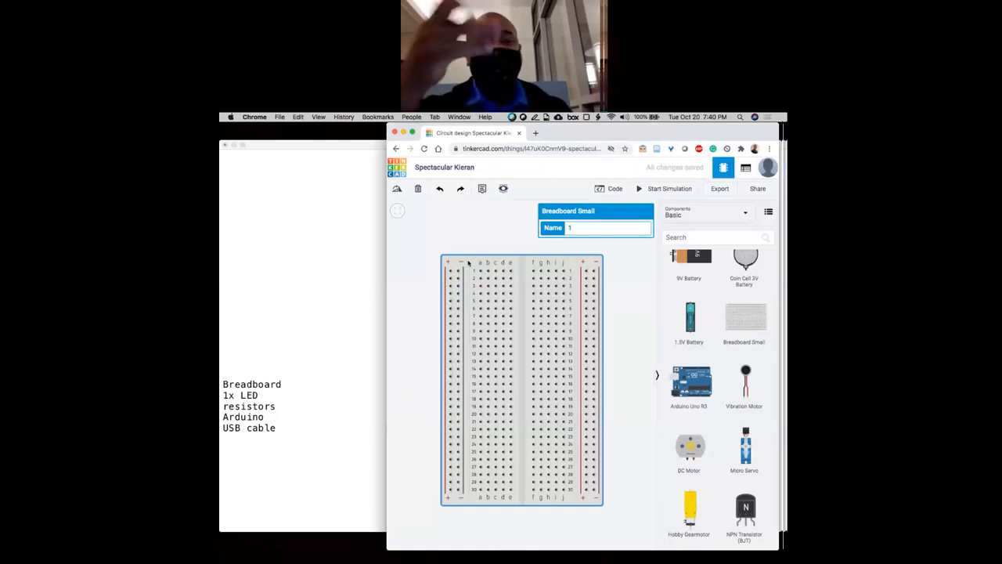
- Select a spot in the workspace beside the parts-list notes
{"action": "left_click", "coordinate": [482, 271]}
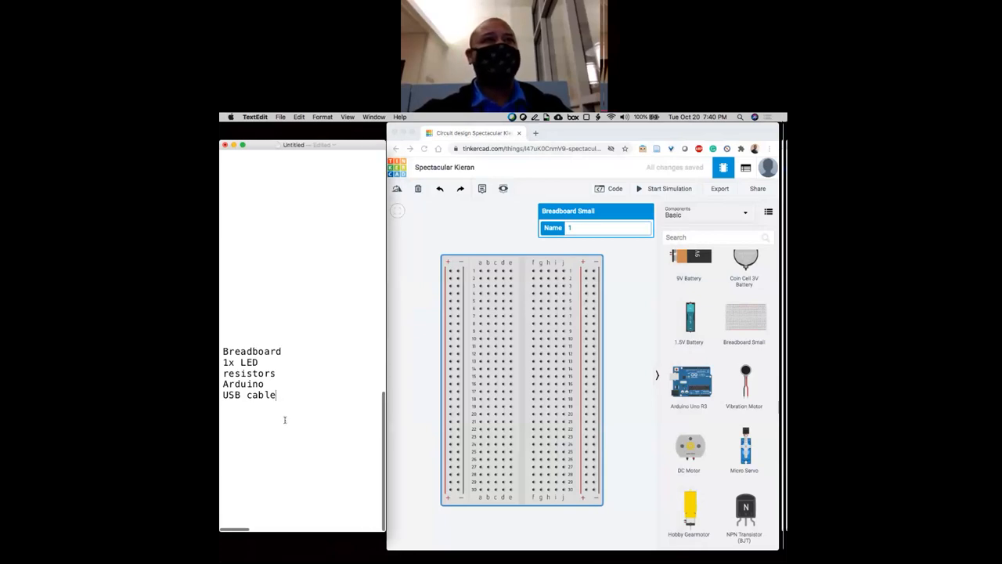
- Note the connected breadboard row as a1=b1=c1=d1=e1
{"action": "type", "text": "a"}
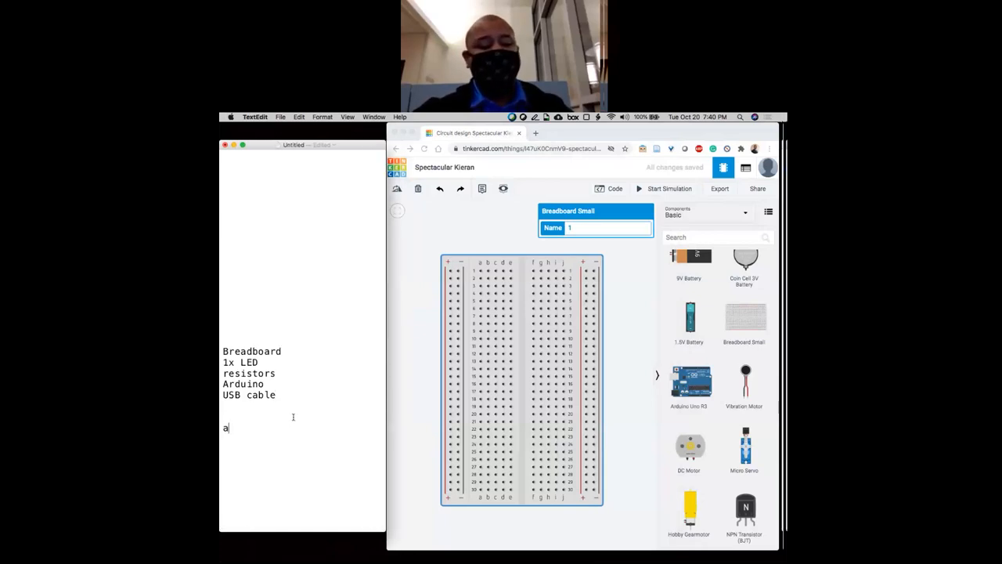
{"action": "type", "text": "1=b"}
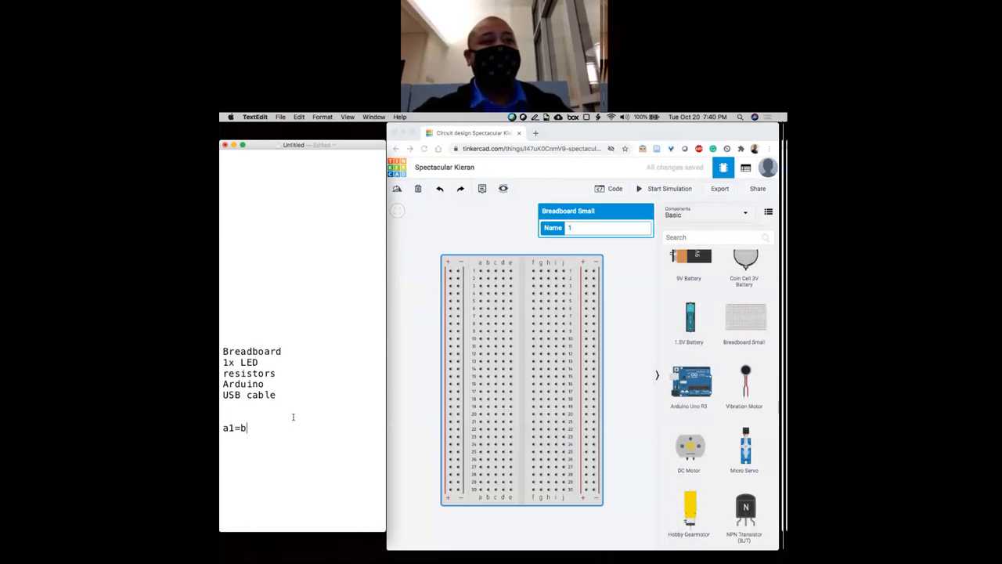
{"action": "type", "text": "1=c1=c"}
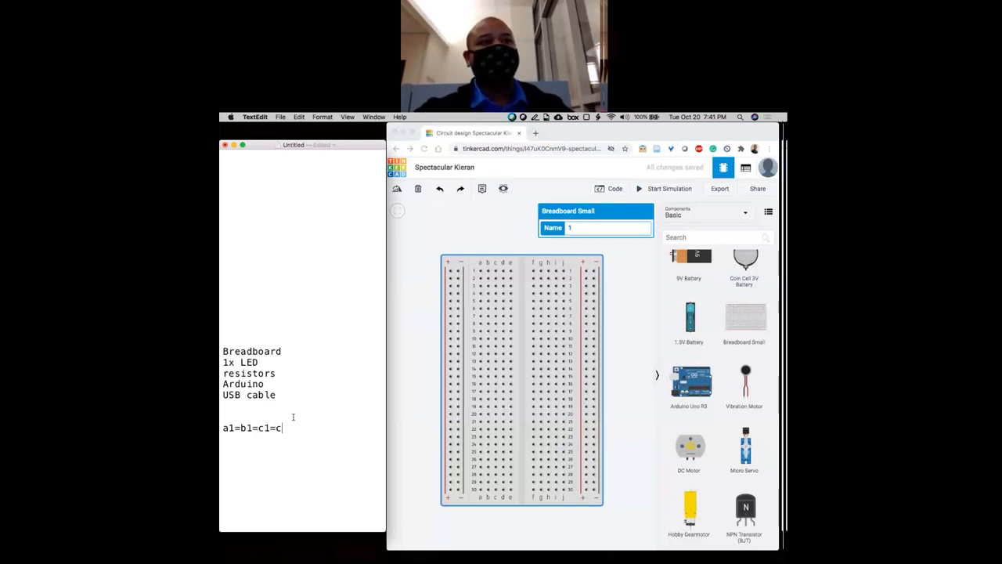
{"action": "type", "text": "d1="}
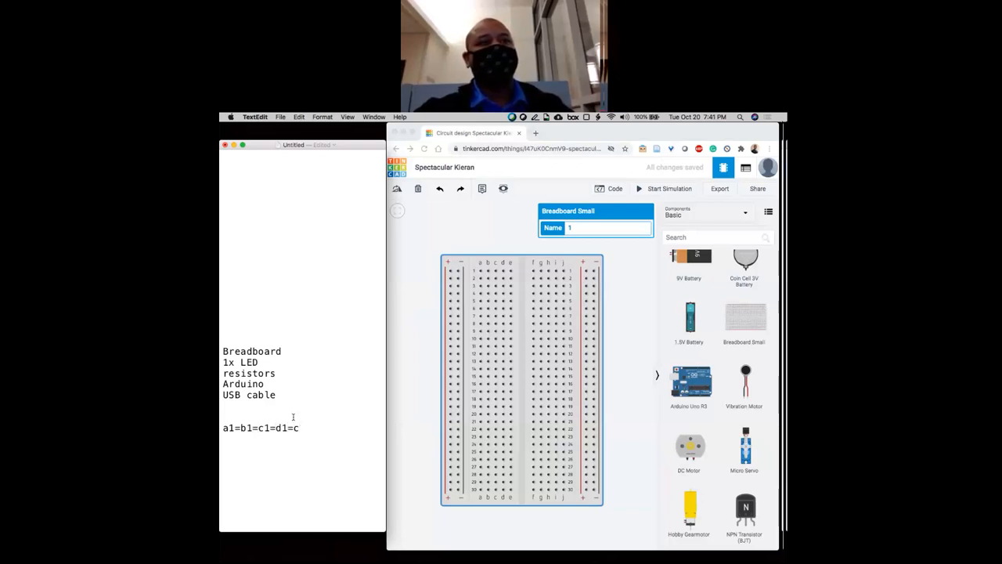
{"action": "type", "text": "=e1"}
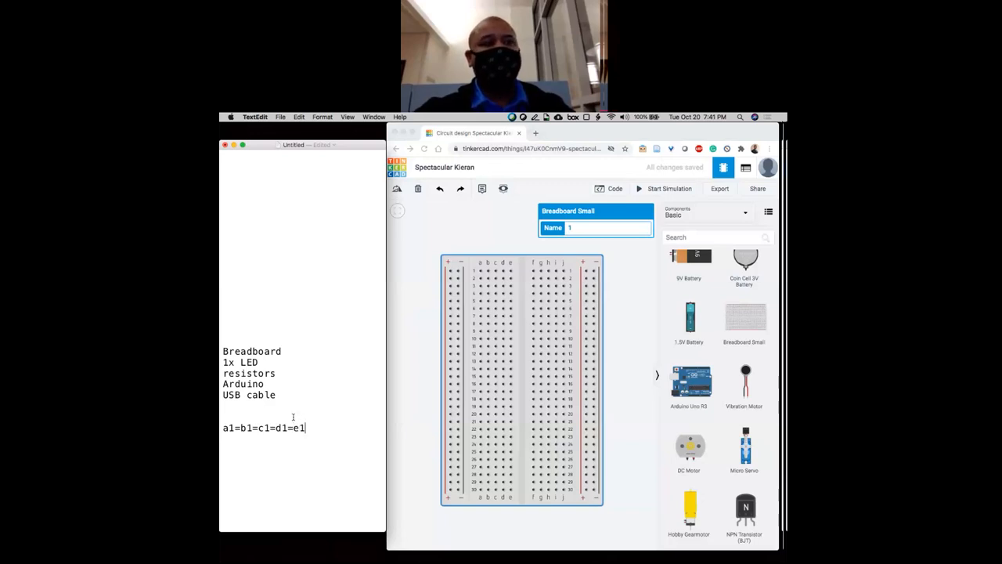